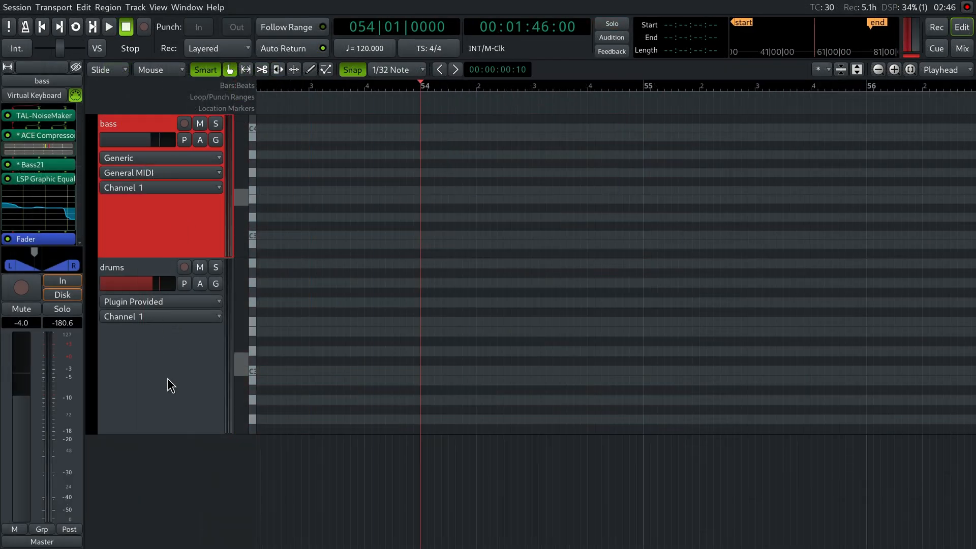
Drag out two-bar MIDI regions from bar 54 to 56 on the bass and drums tracks.
{"action": "left_click", "coordinate": [112, 268]}
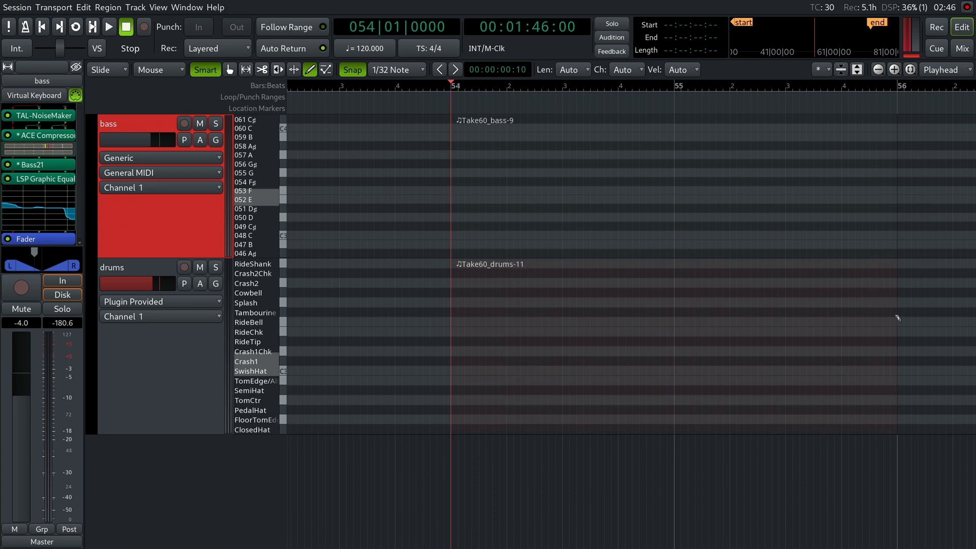
Draw a two-bar D note on bass and a two-bar RideTip note on drums.
{"action": "left_click", "coordinate": [458, 208]}
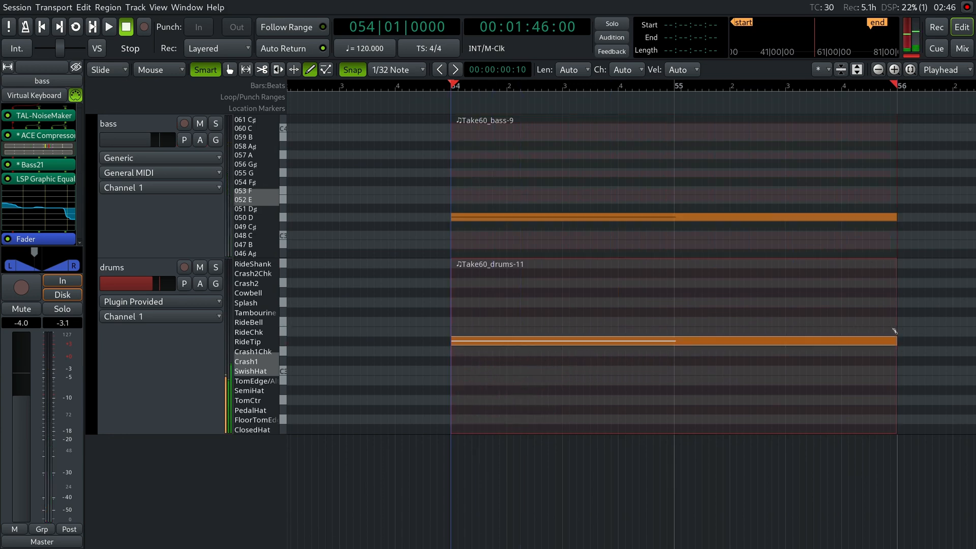
{"action": "left_click", "coordinate": [563, 226]}
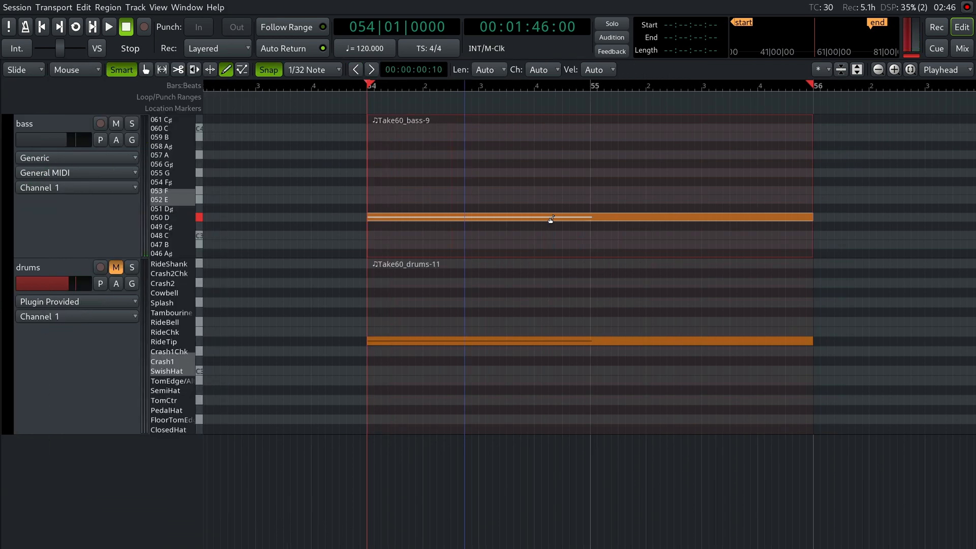
Subdivide the long bass D into 16 equal notes and play them back.
{"action": "left_click", "coordinate": [550, 217]}
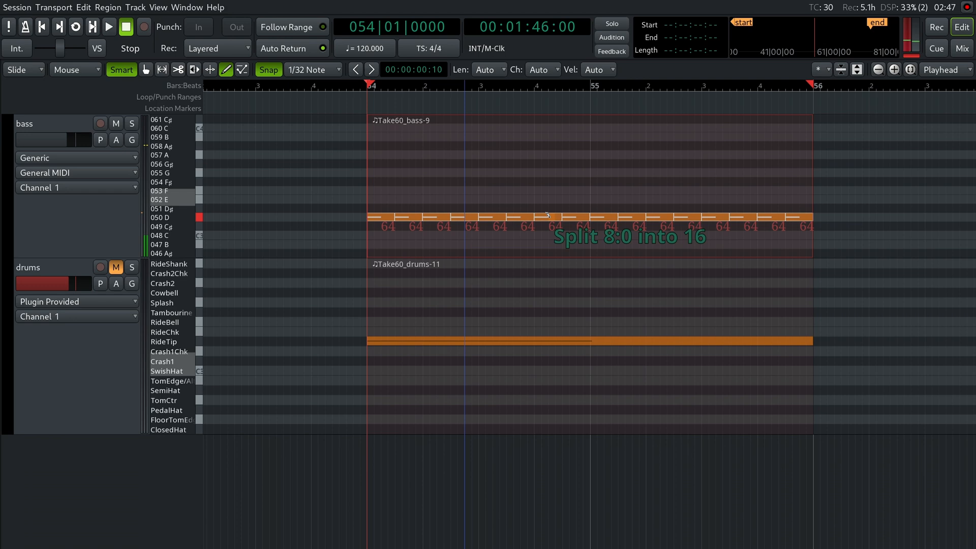
{"action": "left_click", "coordinate": [109, 27]}
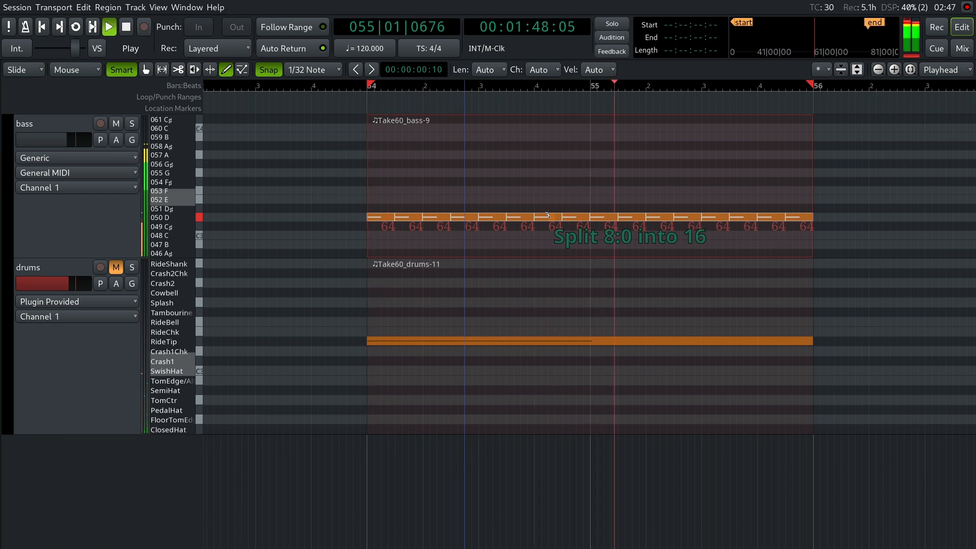
Join some bass D notes and raise others to E, F and G, auditioning the bassline.
{"action": "left_click", "coordinate": [126, 26]}
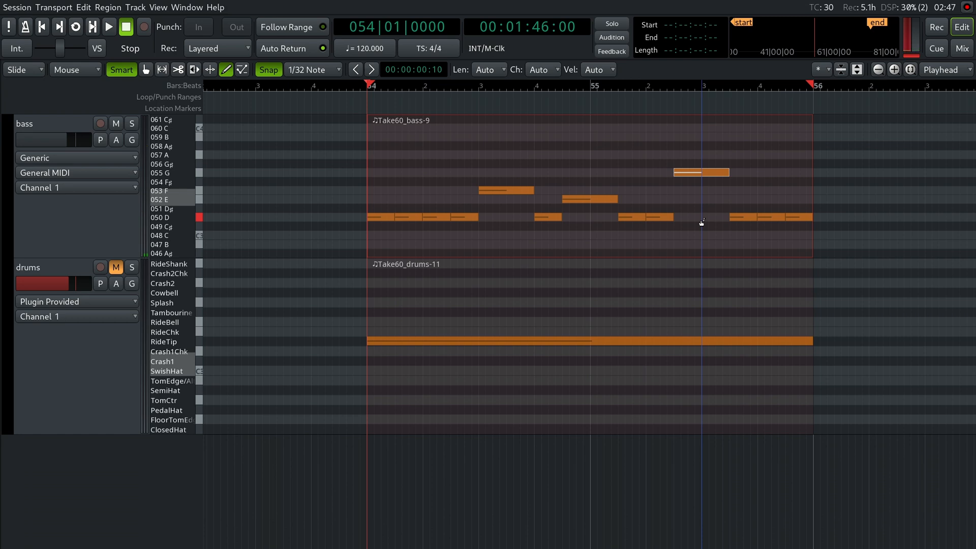
{"action": "left_click", "coordinate": [109, 26]}
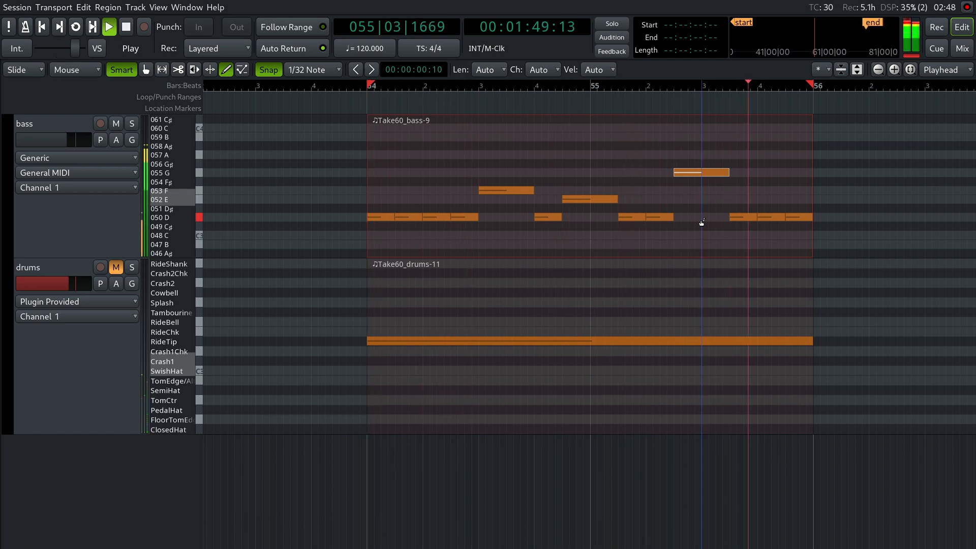
{"action": "left_click", "coordinate": [109, 27]}
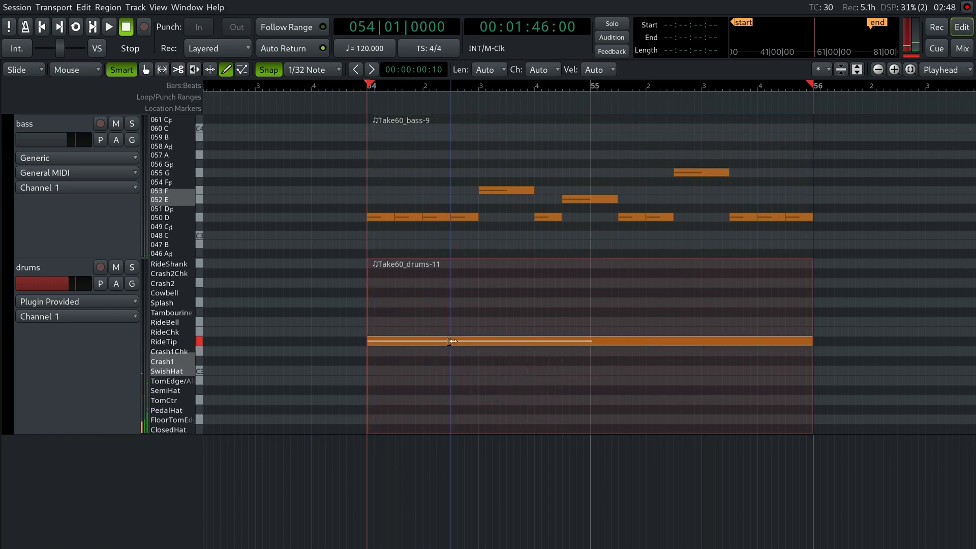
Split the RideTip note into 16 pulses, then subdivide selected pulses into 4 quick hits.
{"action": "left_click", "coordinate": [447, 341]}
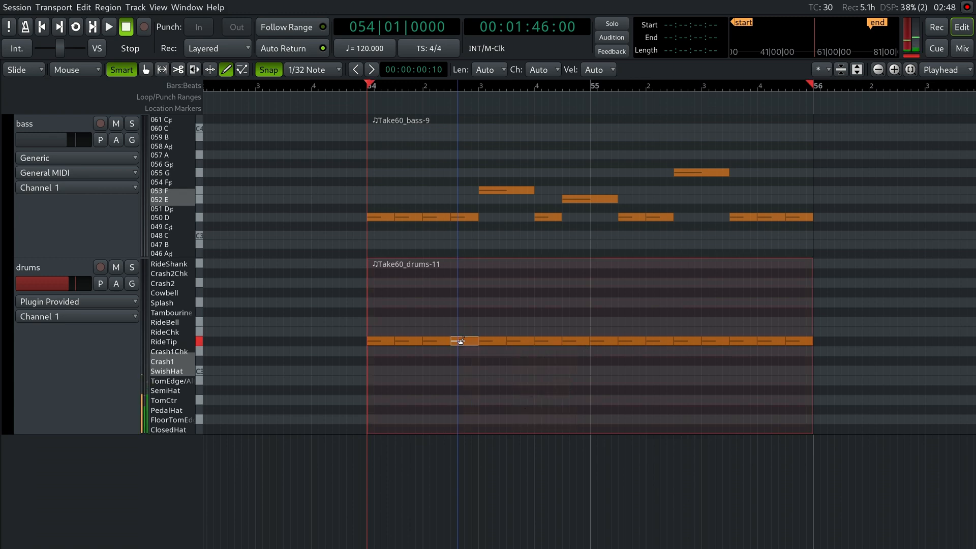
{"action": "mouse_move", "coordinate": [457, 341]}
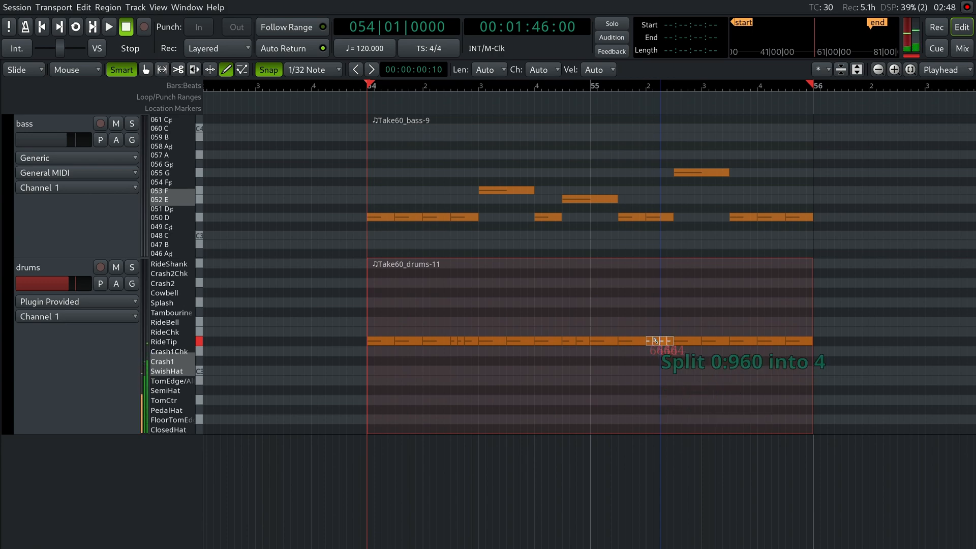
{"action": "mouse_move", "coordinate": [764, 342]}
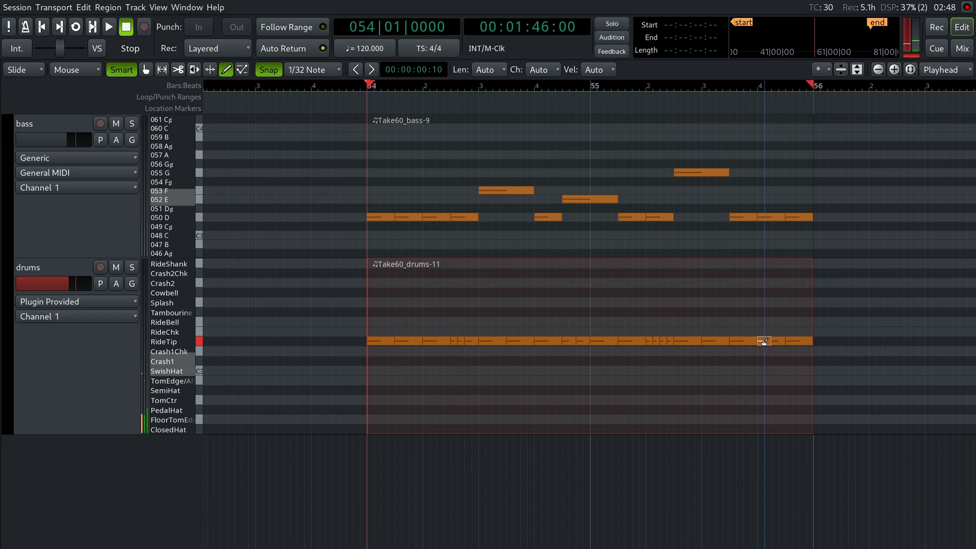
{"action": "mouse_move", "coordinate": [761, 340]}
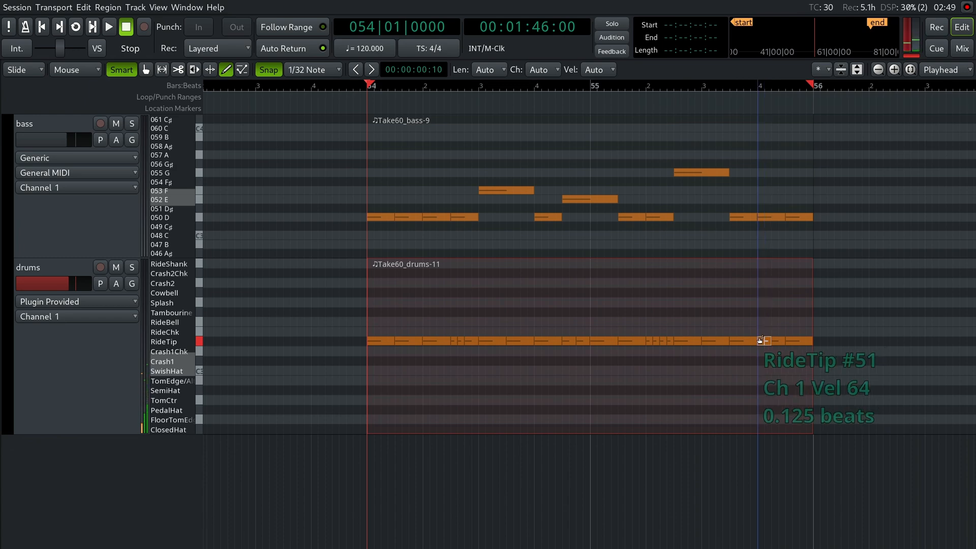
{"action": "left_click", "coordinate": [108, 26]}
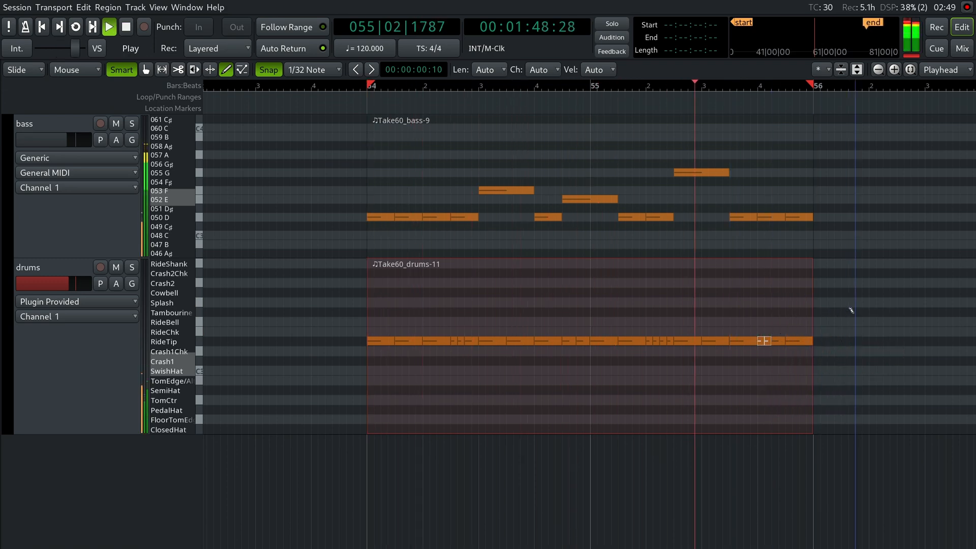
{"action": "left_click", "coordinate": [125, 26]}
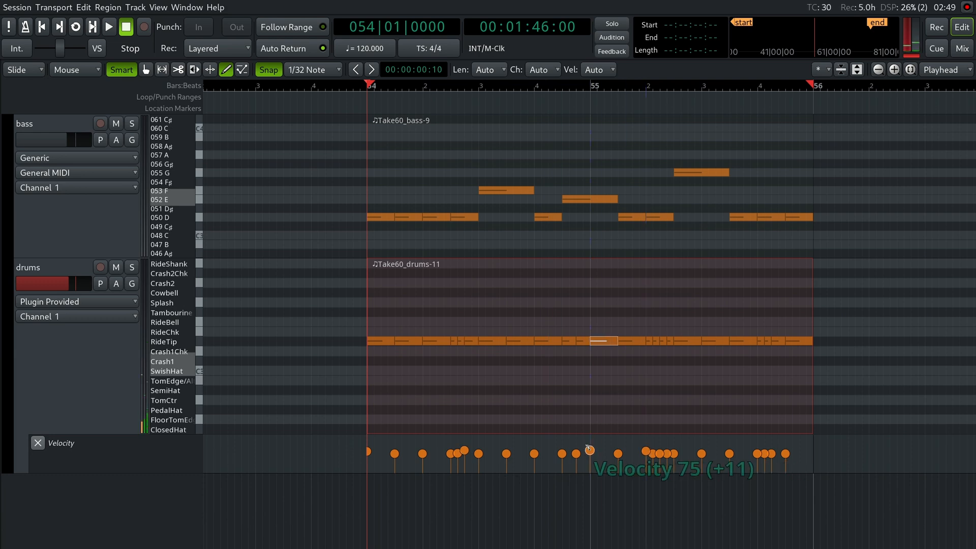
Raise and lower RideTip velocities in the drums velocity lane and audition the louder hits.
{"action": "left_click", "coordinate": [109, 26]}
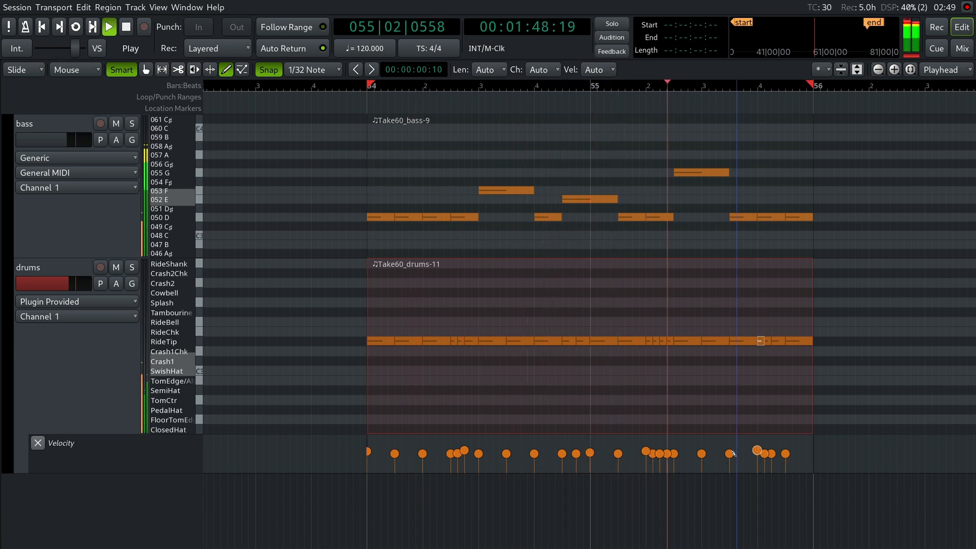
{"action": "left_click", "coordinate": [127, 26]}
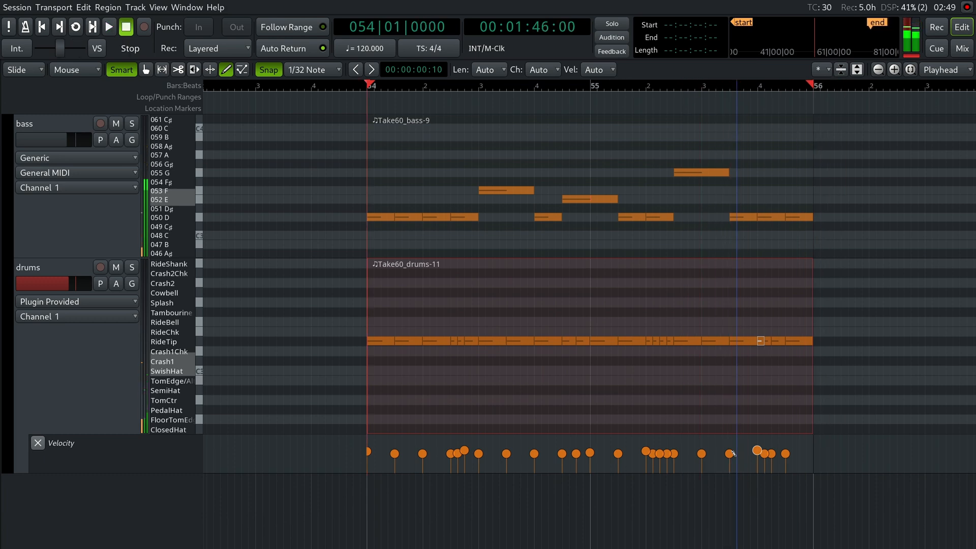